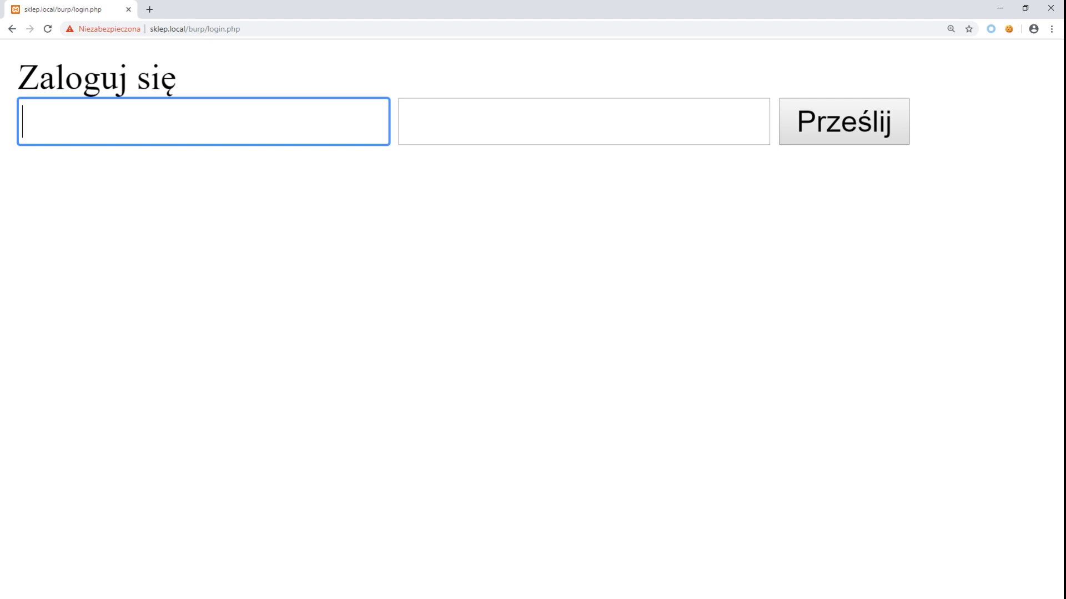
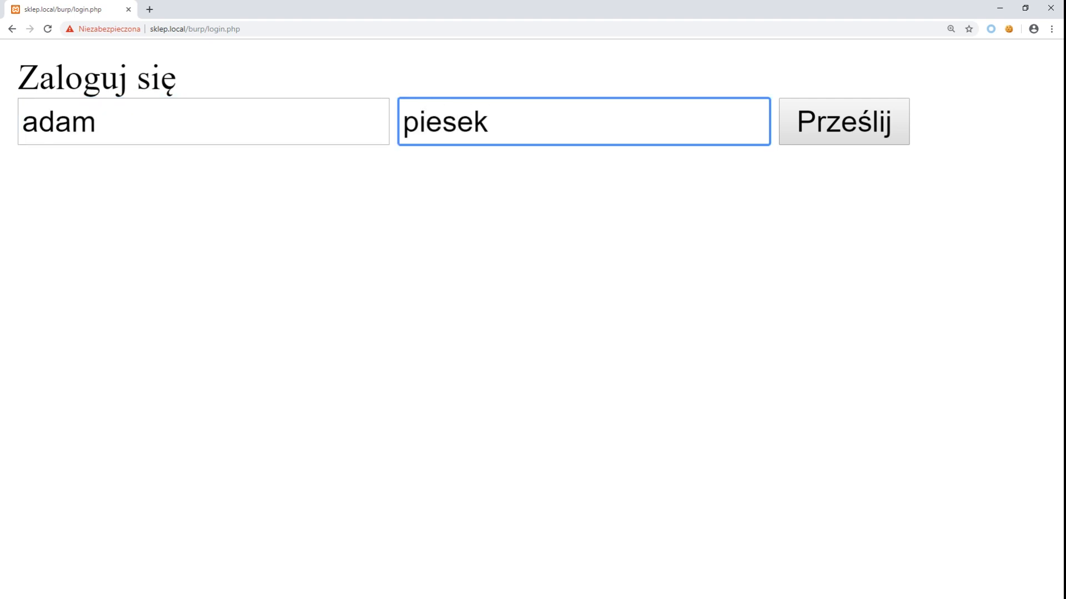
{"action": "left_click", "coordinate": [844, 123]}
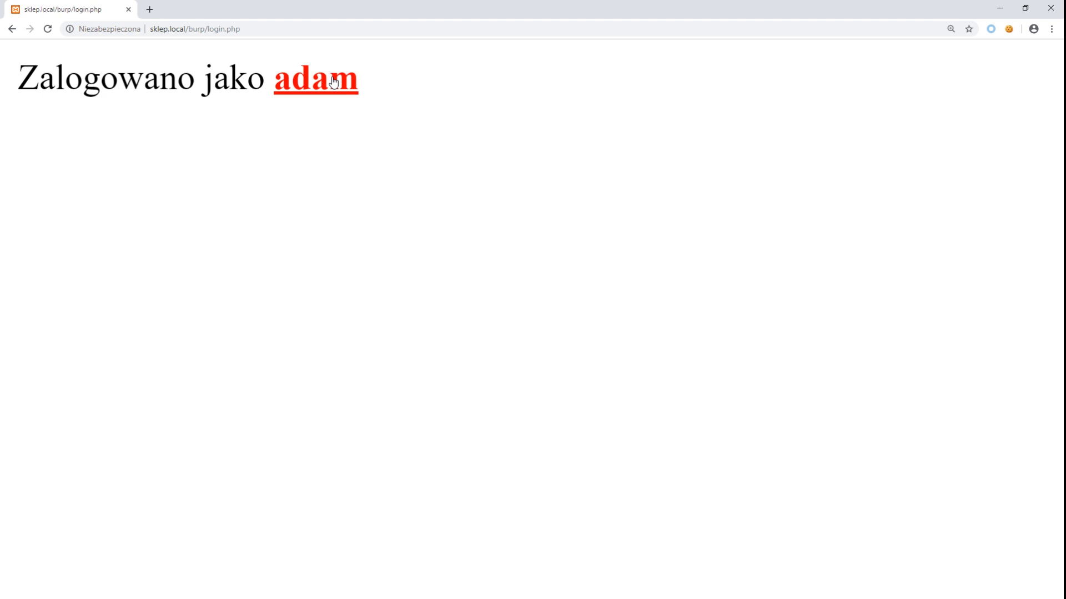
{"action": "left_click", "coordinate": [316, 77]}
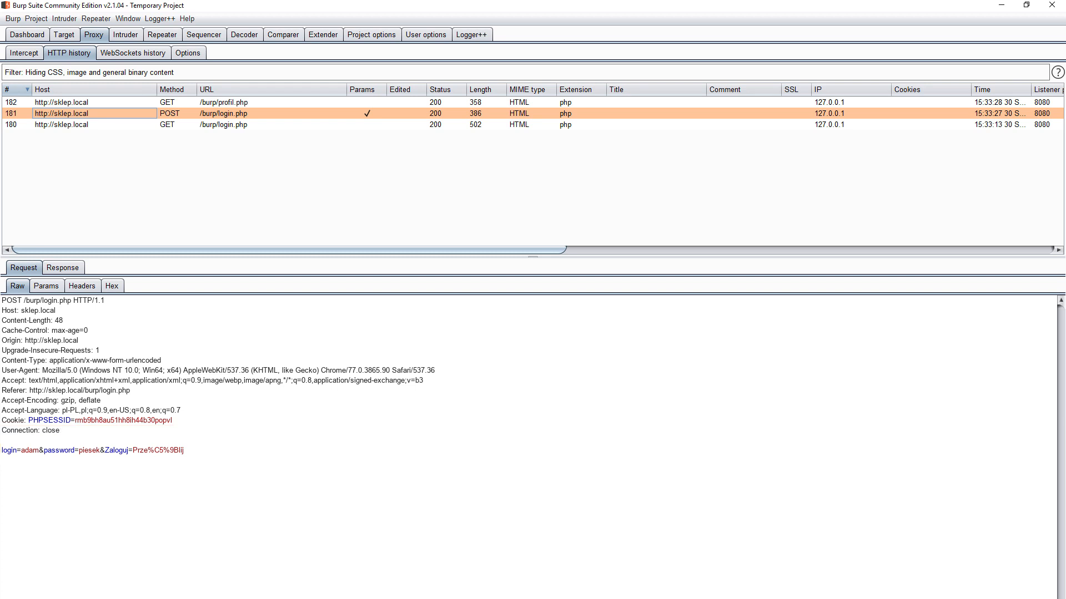
Send POST /burp/login.php to Intruder as a Pitchfork attack with login and password positions.
{"action": "right_click", "coordinate": [222, 113]}
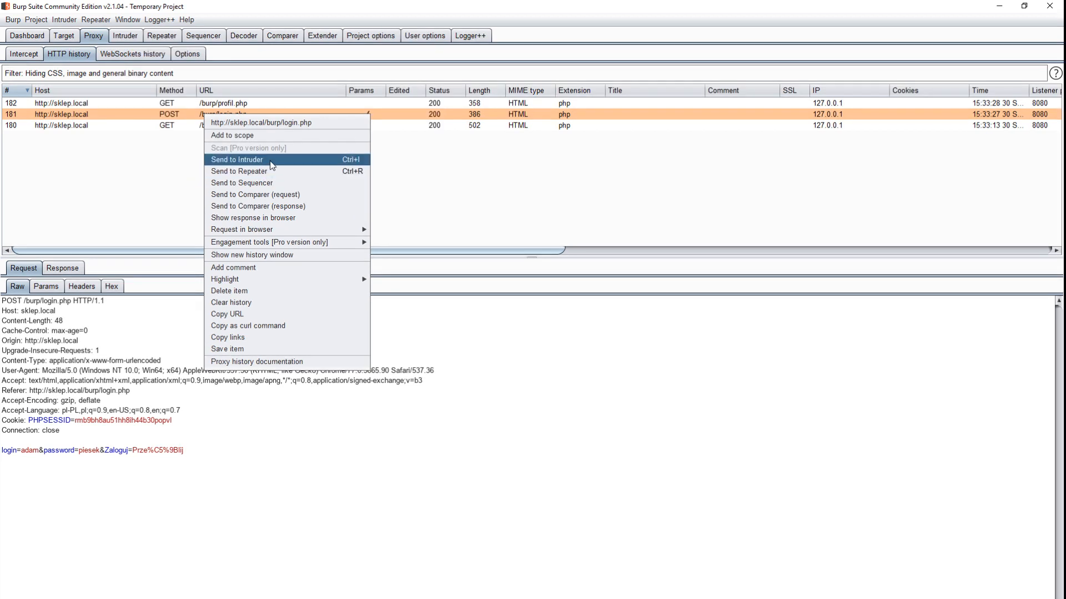
{"action": "left_click", "coordinate": [236, 159]}
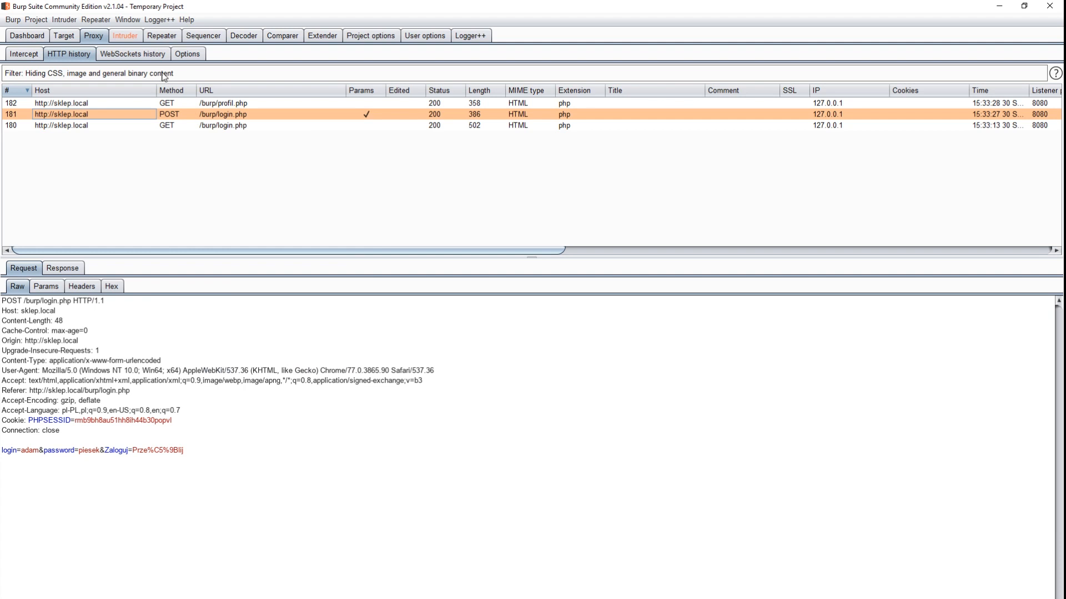
{"action": "left_click", "coordinate": [125, 36]}
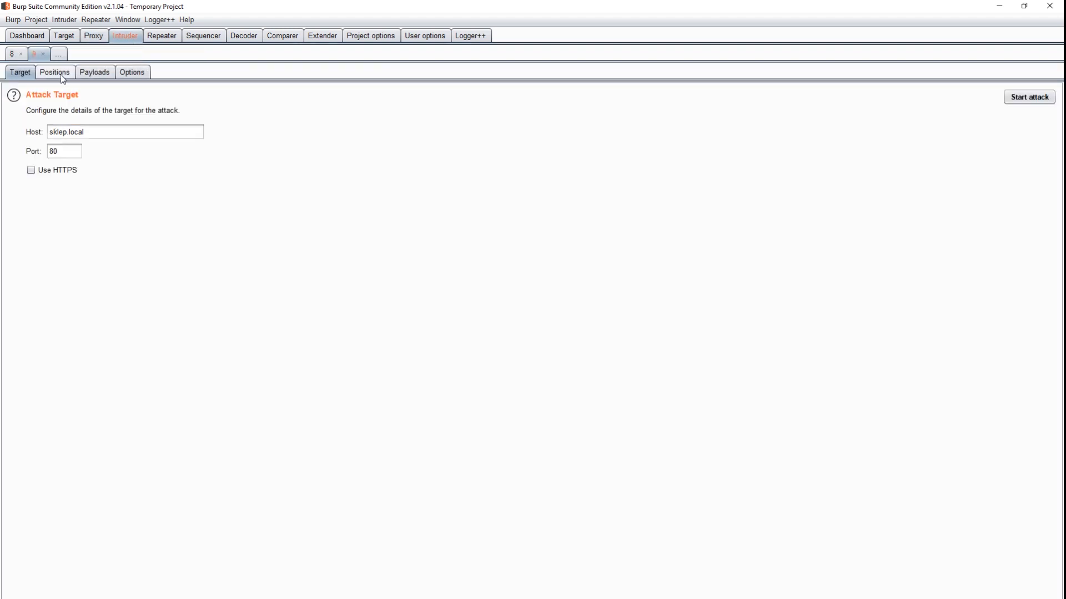
{"action": "left_click", "coordinate": [54, 72]}
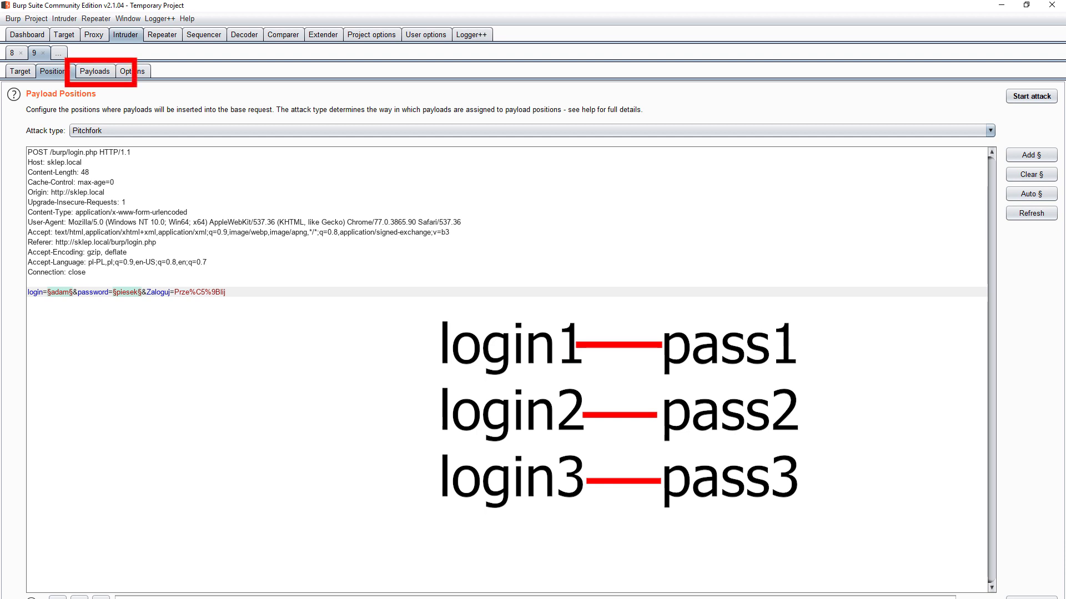
{"action": "left_click", "coordinate": [94, 71]}
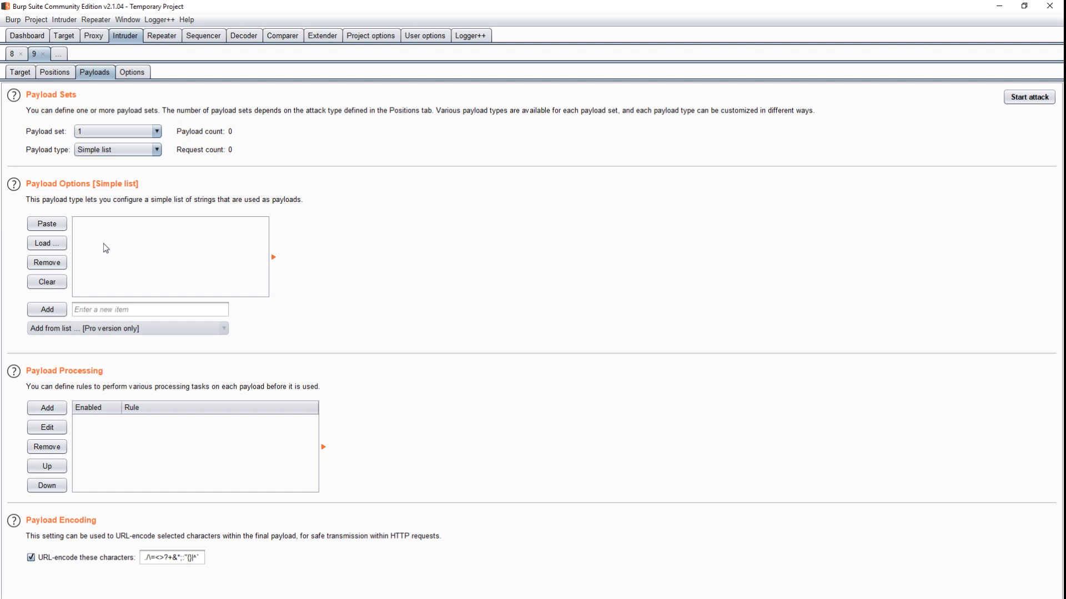
Paste the login:password pairs into set 1 with a match/replace regex stripping the password.
{"action": "left_click", "coordinate": [46, 243]}
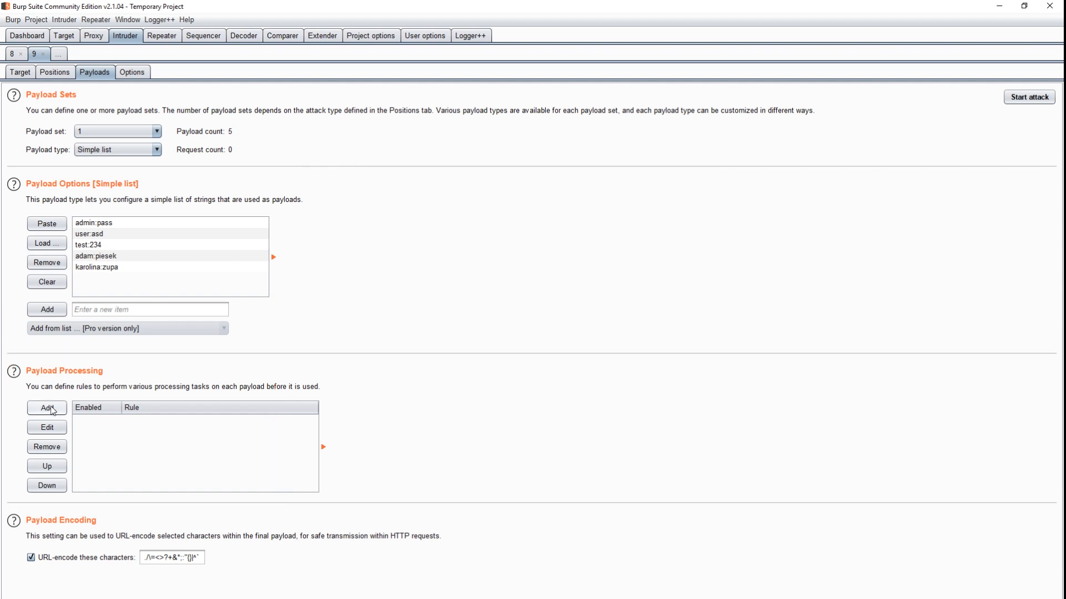
{"action": "left_click", "coordinate": [46, 408]}
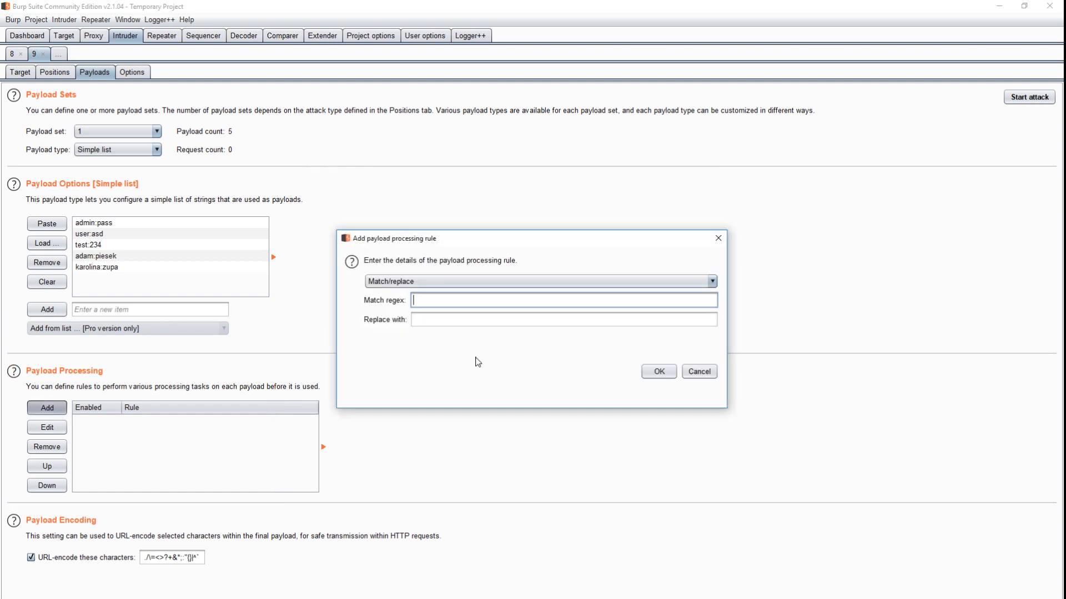
{"action": "type", "text": ":(.*?)$"}
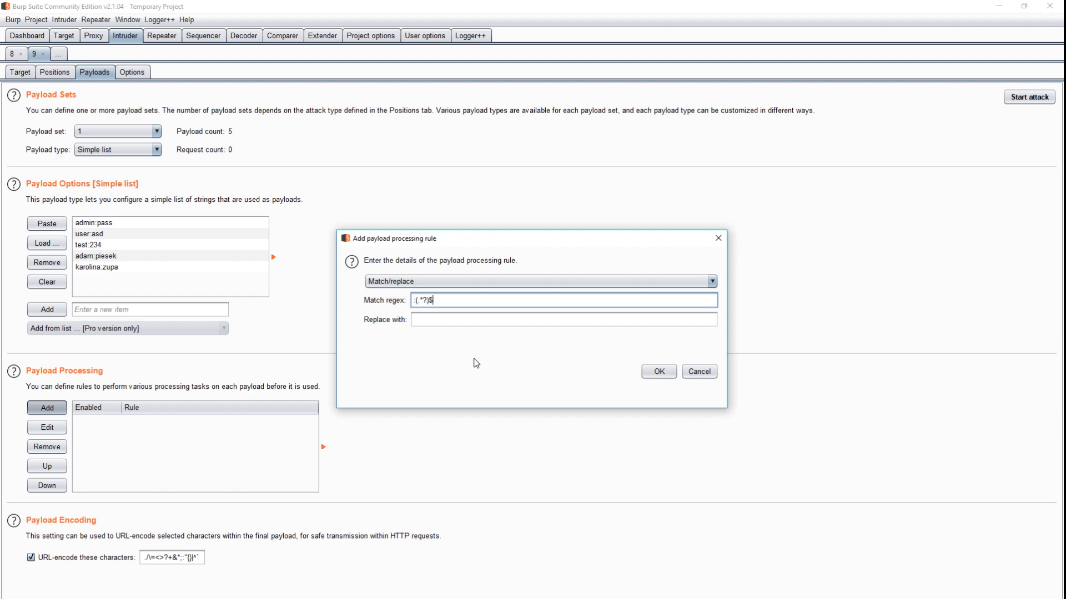
{"action": "left_click", "coordinate": [656, 371]}
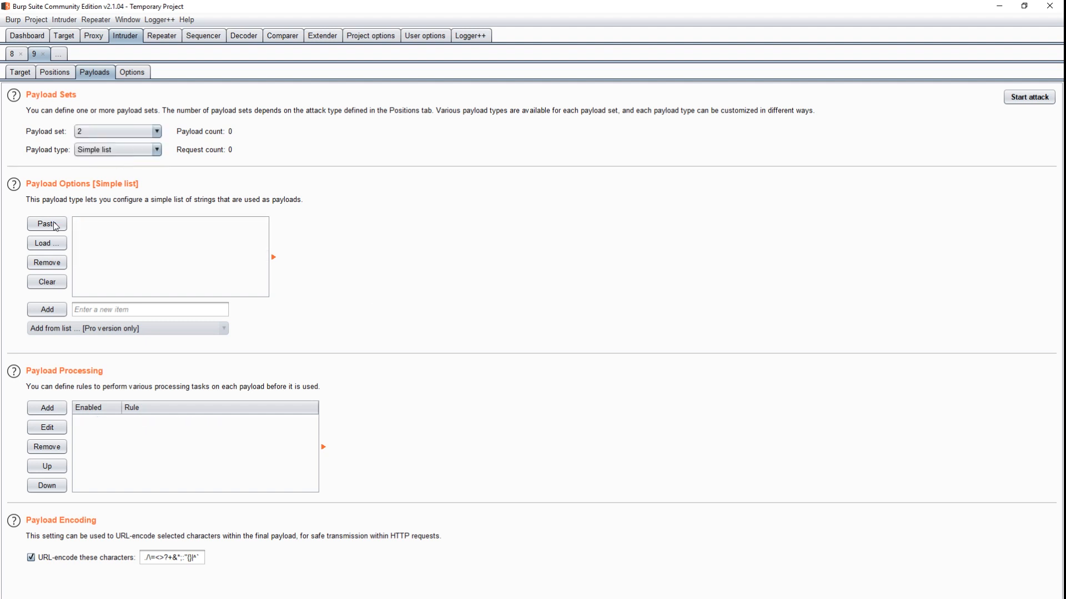
Paste the same pairs into set 2 with a '^' regex stripping the login, and dismiss the warning.
{"action": "left_click", "coordinate": [47, 223]}
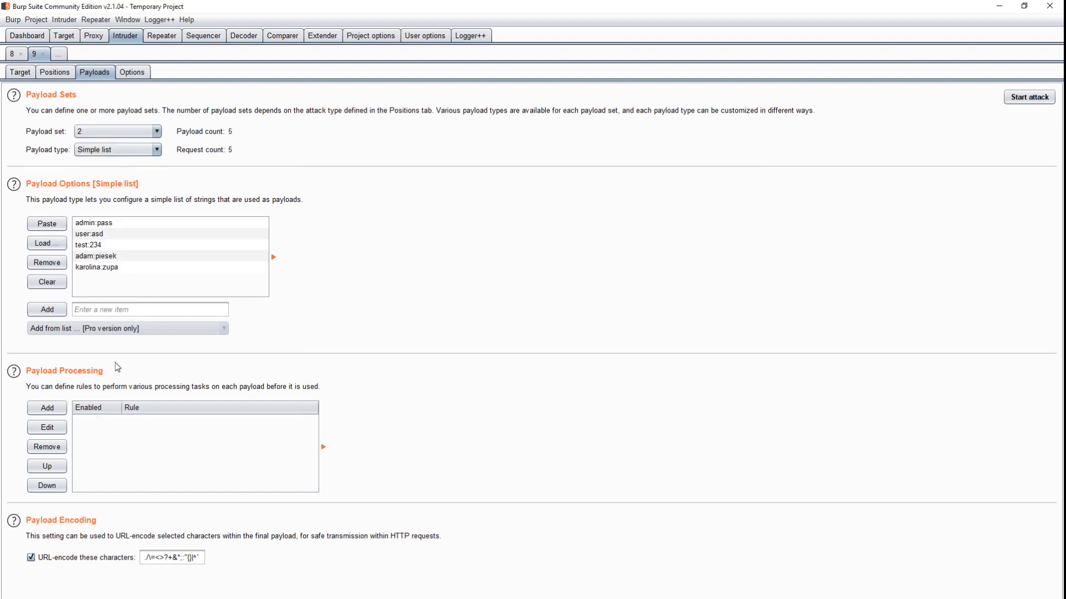
{"action": "left_click", "coordinate": [47, 408]}
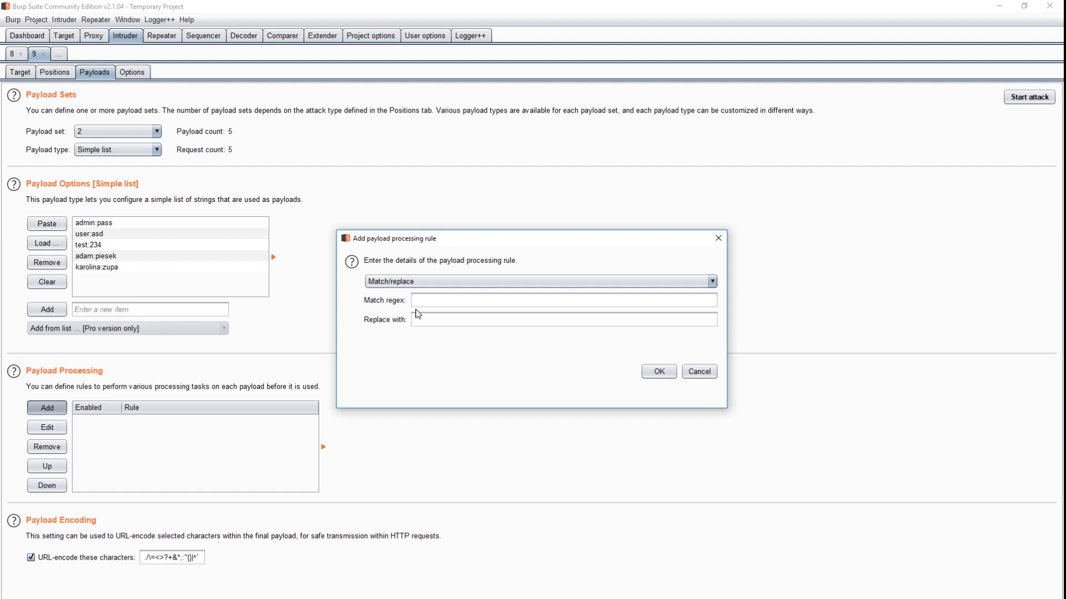
{"action": "type", "text": "^(.*?"}
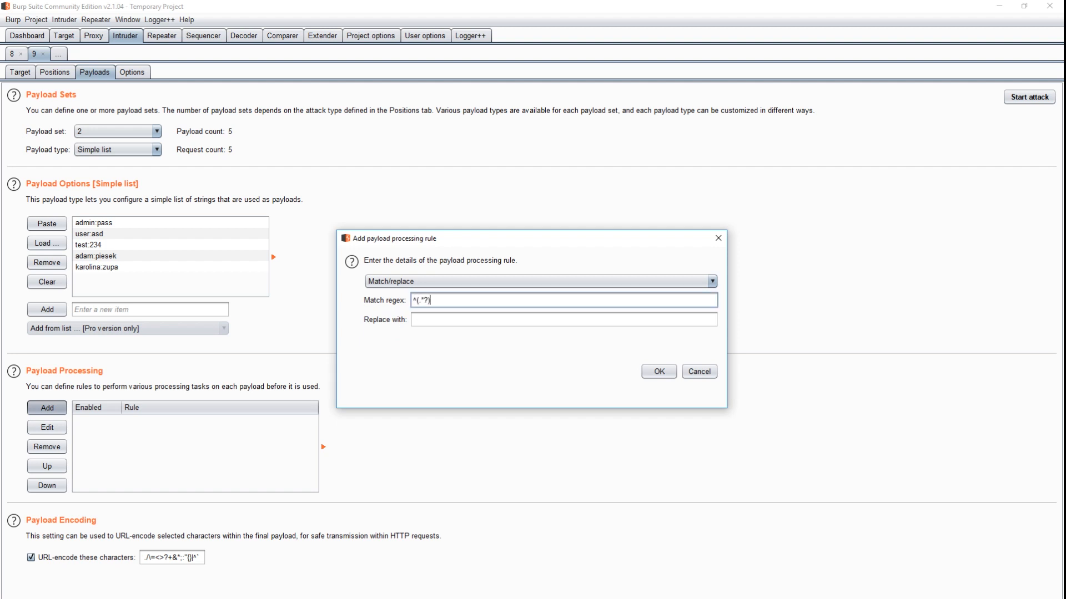
{"action": "left_click", "coordinate": [657, 371]}
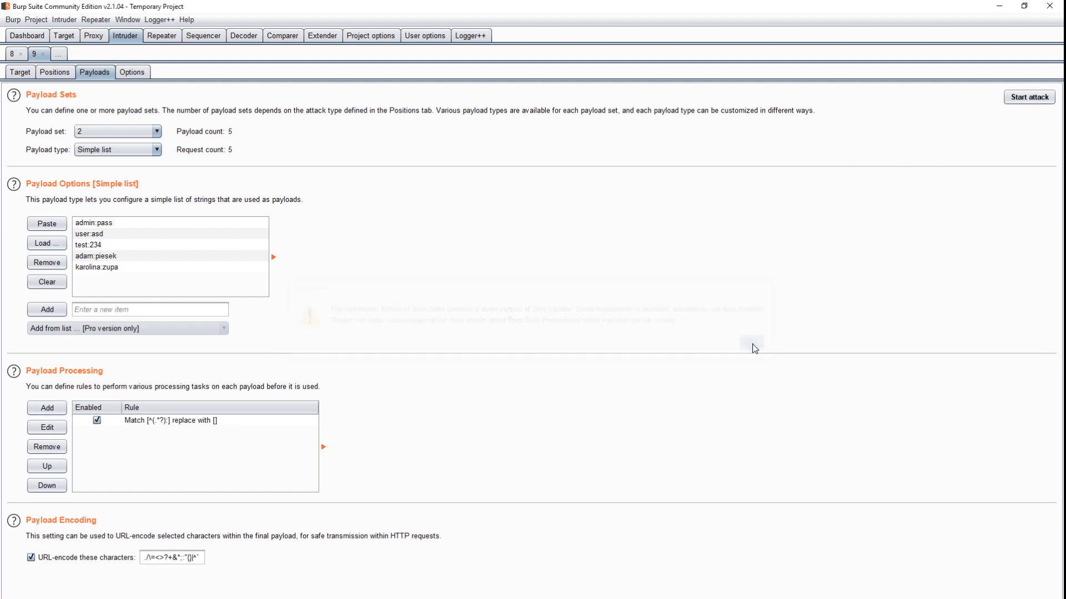
{"action": "left_click", "coordinate": [1028, 96]}
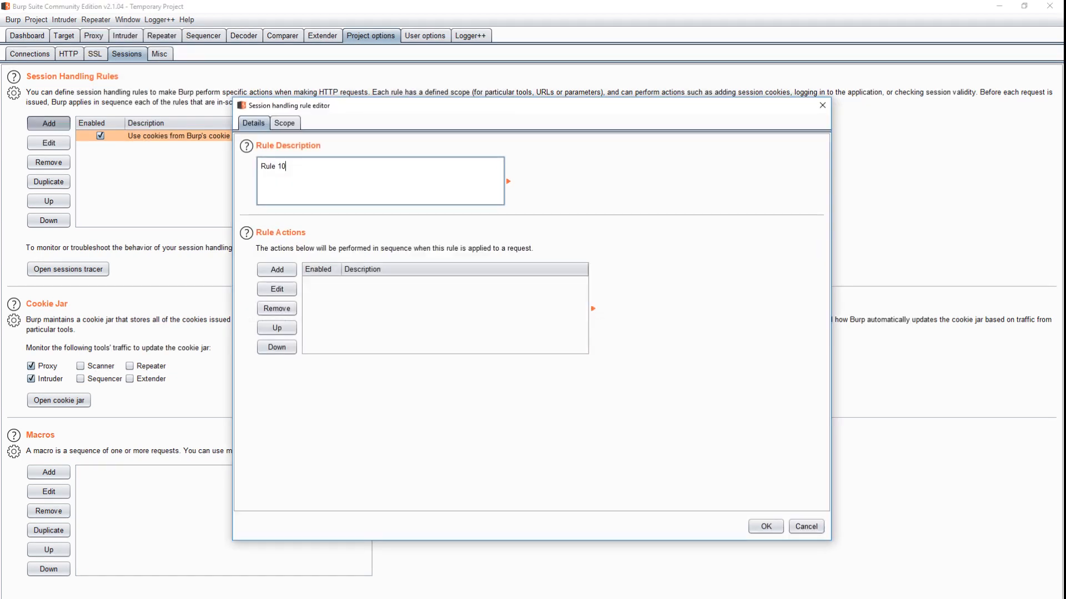
Name the rule 'Check profile' and add post-request Macro 17 fetching GET /burp/profil.php with cookie handling.
{"action": "type", "text": "Check p"}
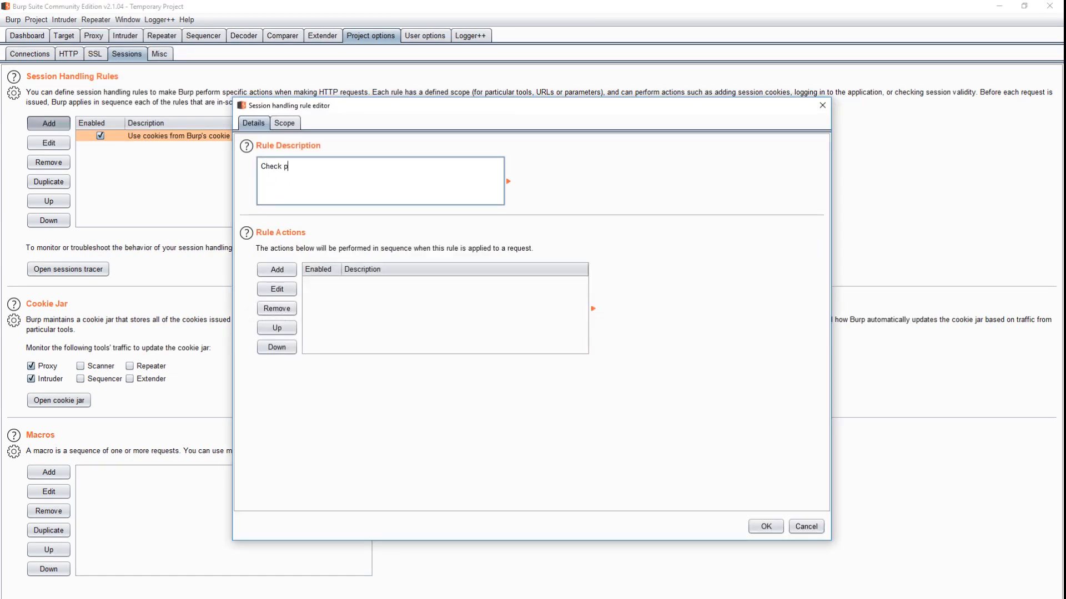
{"action": "type", "text": "rofile"}
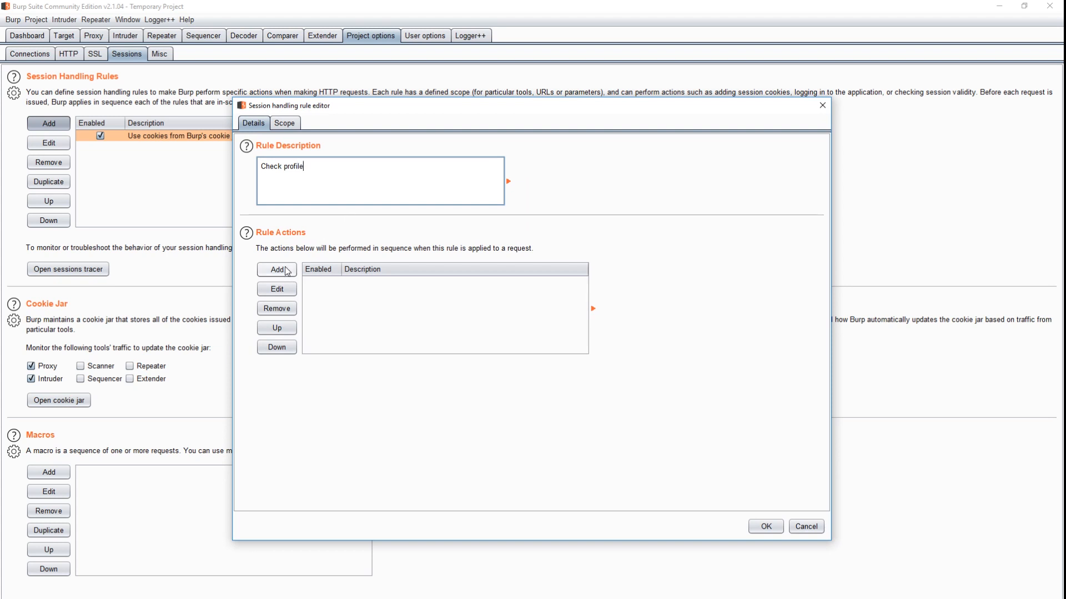
{"action": "left_click", "coordinate": [277, 268]}
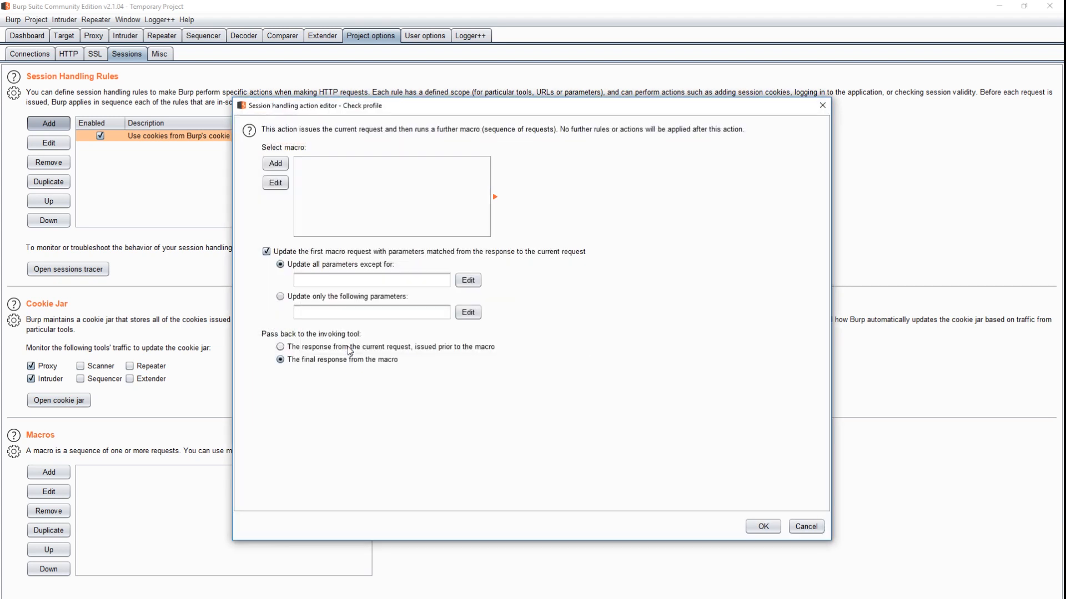
{"action": "left_click", "coordinate": [275, 164]}
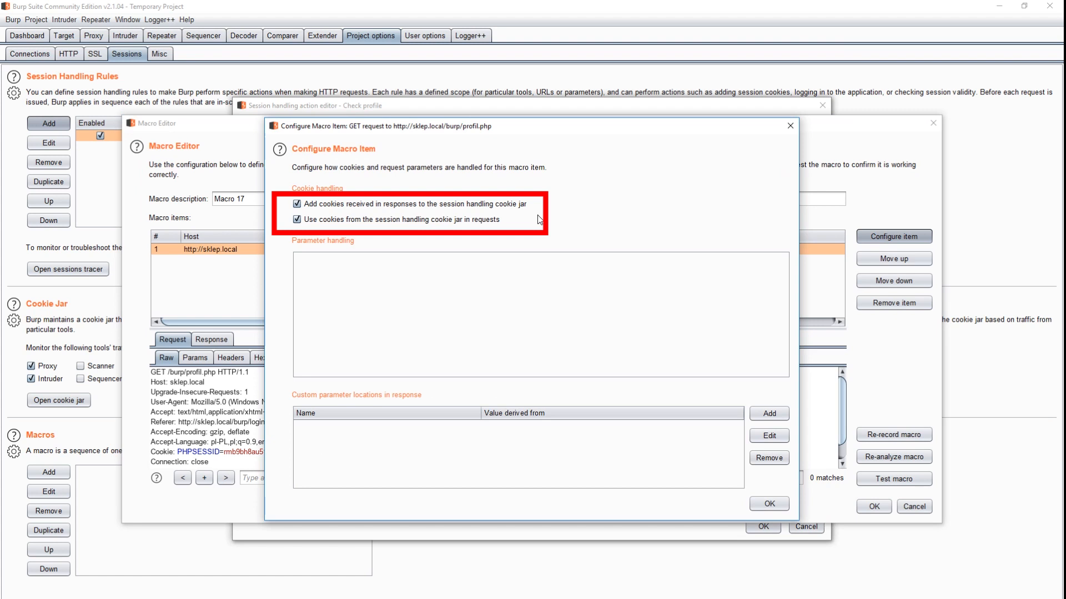
{"action": "left_click", "coordinate": [767, 503]}
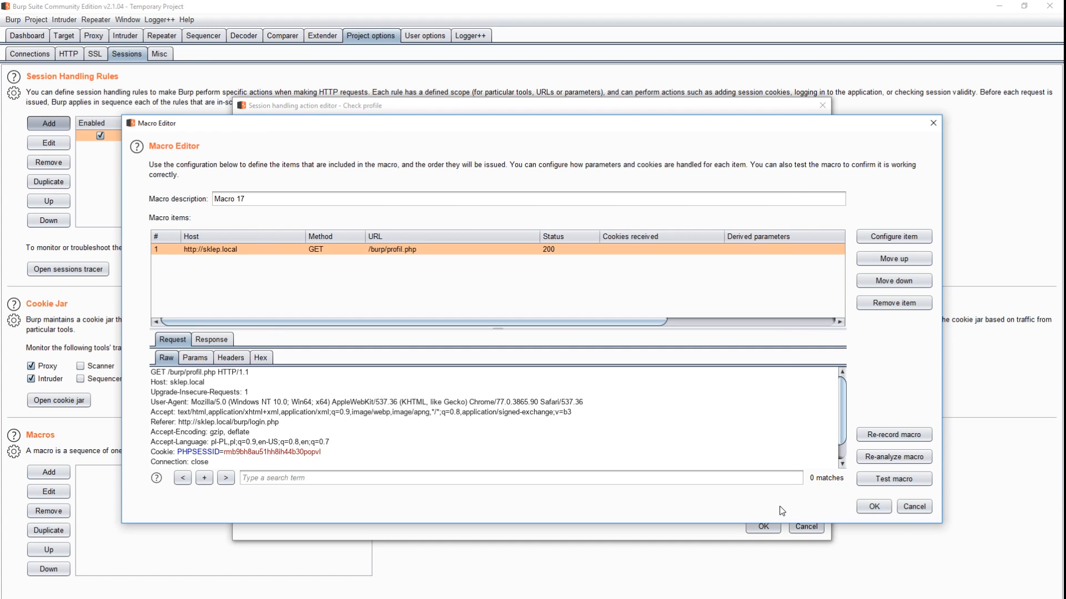
{"action": "left_click", "coordinate": [873, 506]}
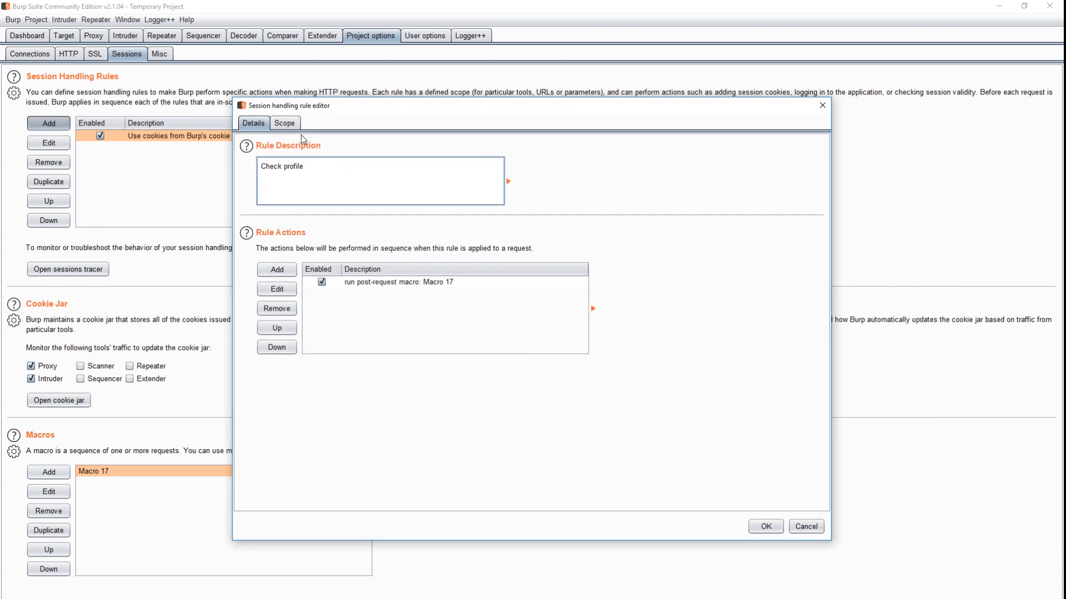
Scope the Check profile rule to Intruder and save it.
{"action": "left_click", "coordinate": [285, 123]}
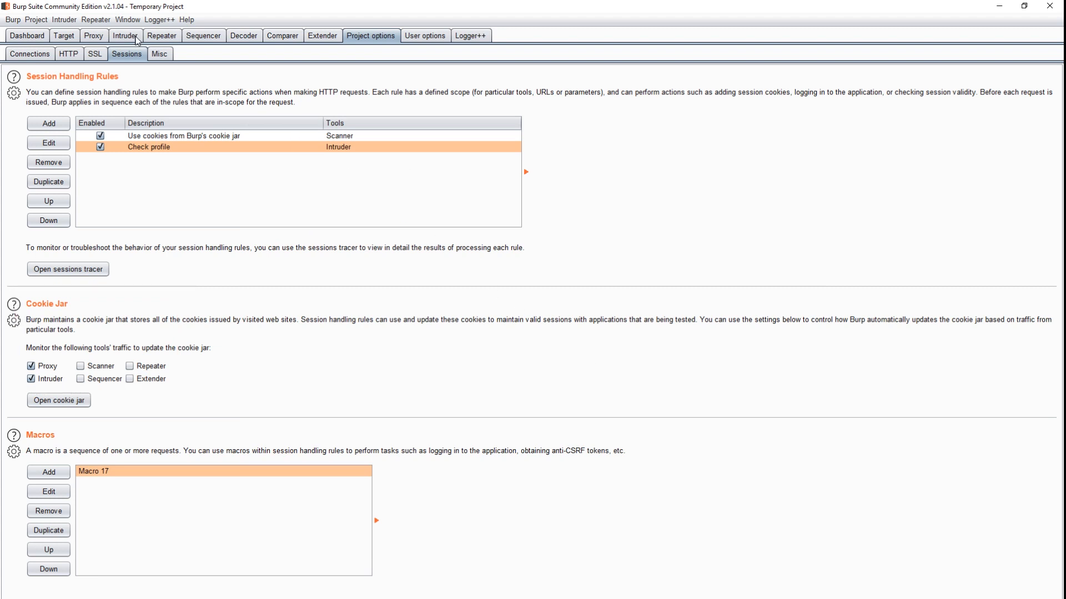
Run the first Intruder attack on the five credential pairs, then close its results.
{"action": "left_click", "coordinate": [125, 36]}
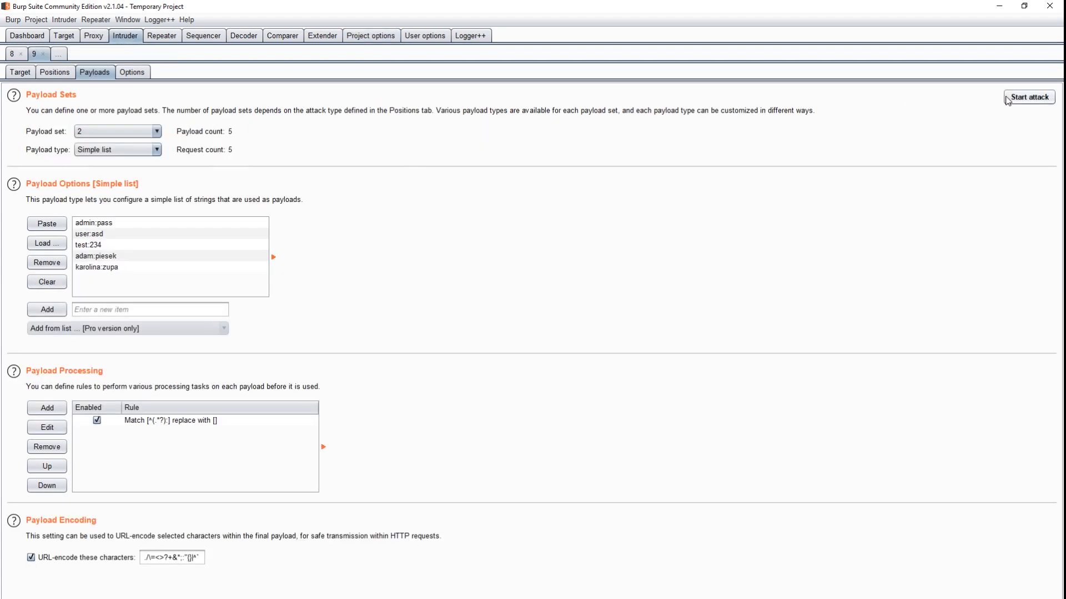
{"action": "left_click", "coordinate": [1028, 97]}
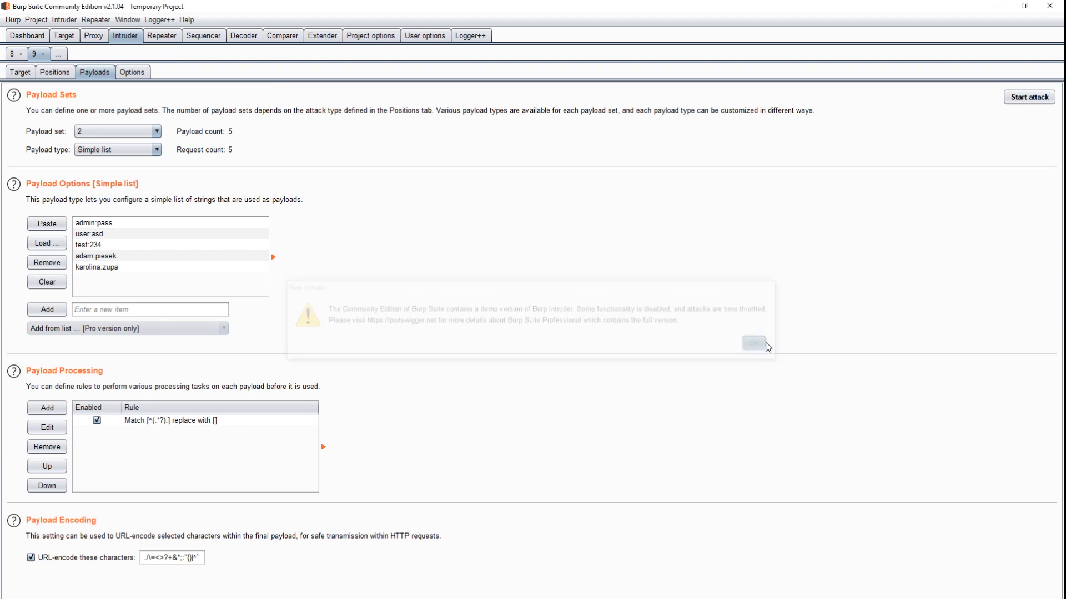
{"action": "left_click", "coordinate": [1028, 96]}
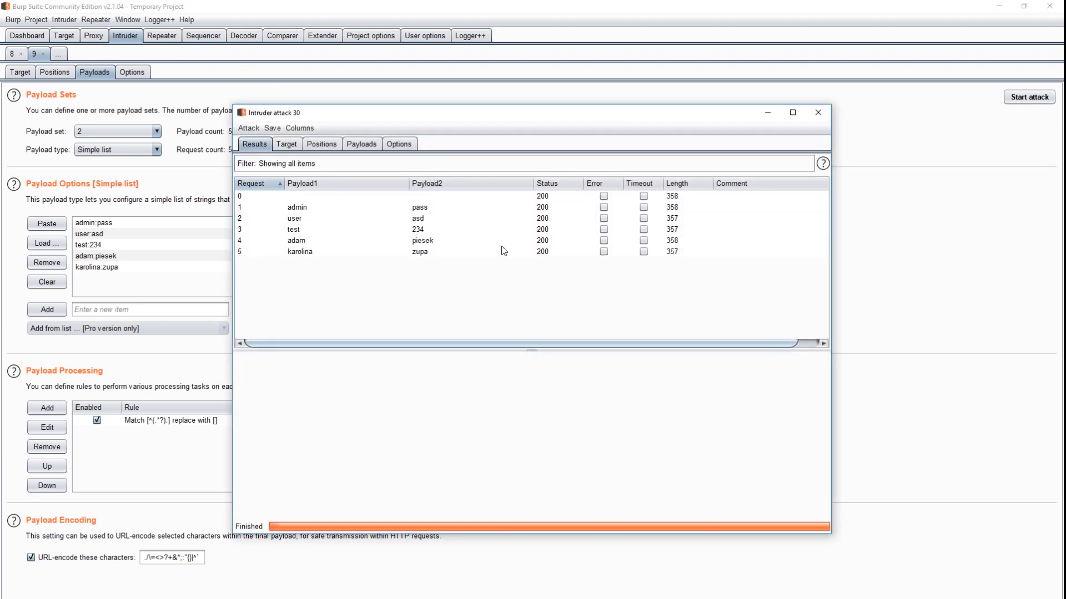
{"action": "left_click", "coordinate": [296, 208]}
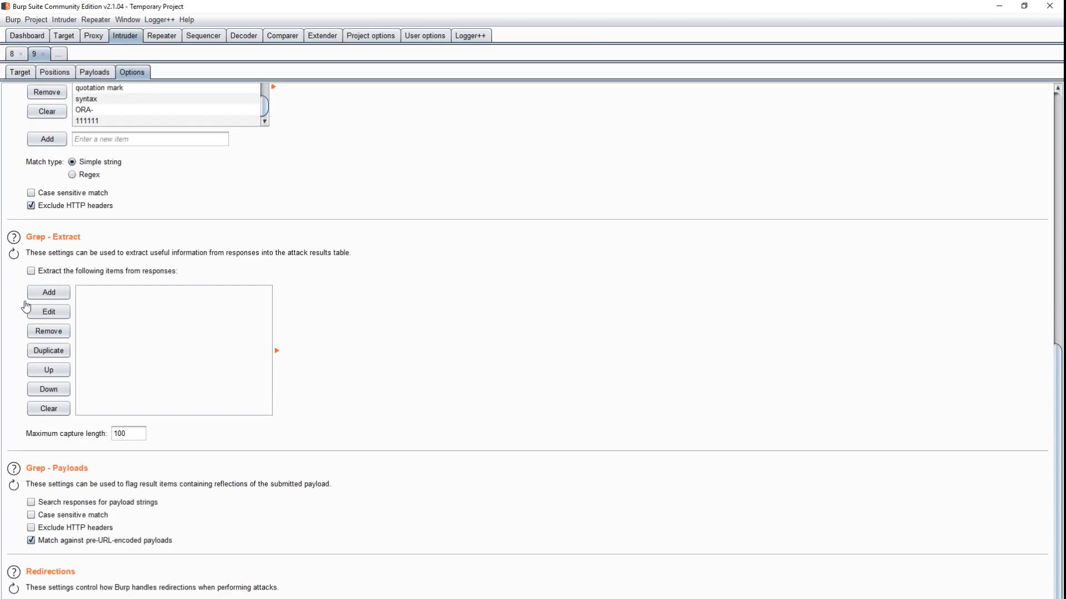
Add a grep-extract item using regex group <b>(.*?)</b> for the account type.
{"action": "left_click", "coordinate": [48, 292]}
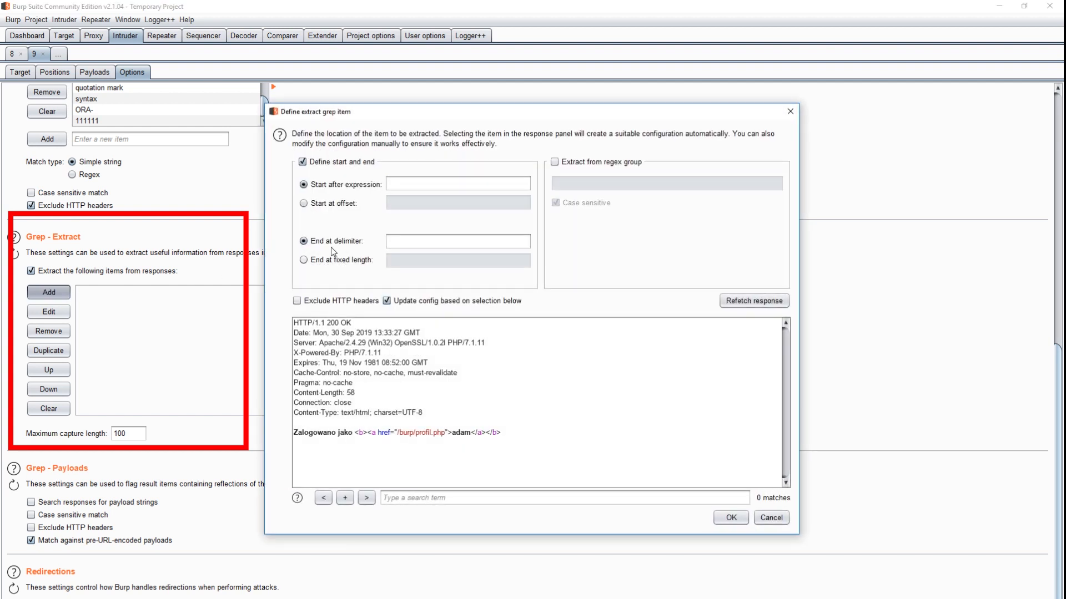
{"action": "left_click", "coordinate": [556, 162]}
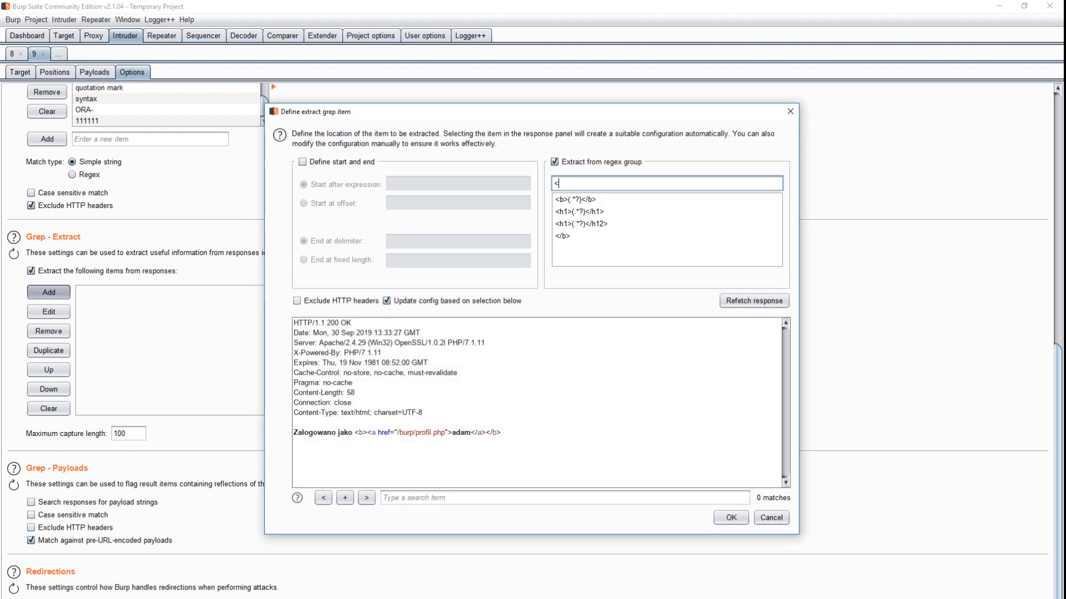
{"action": "left_click", "coordinate": [579, 199]}
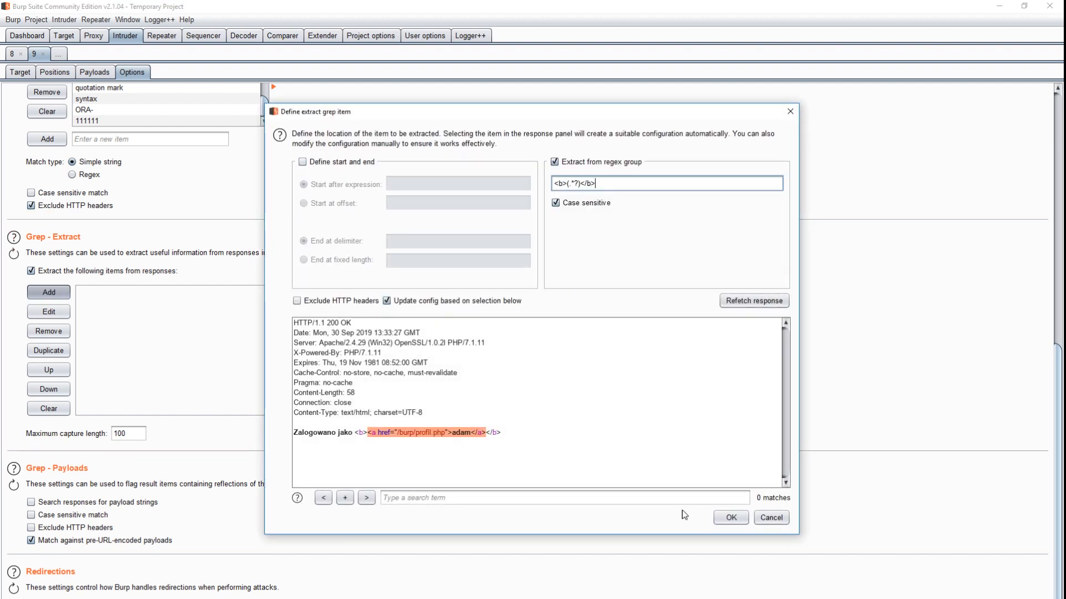
{"action": "left_click", "coordinate": [729, 519]}
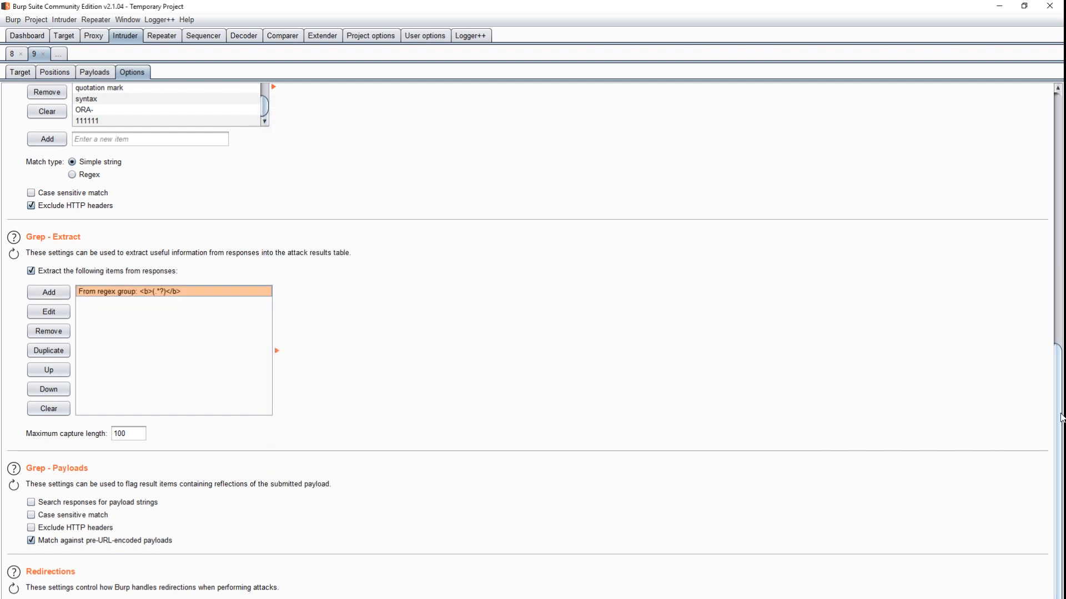
Rerun the attack and inspect responses showing admin/user types, with adam and admin as admin.
{"action": "left_click", "coordinate": [1020, 97]}
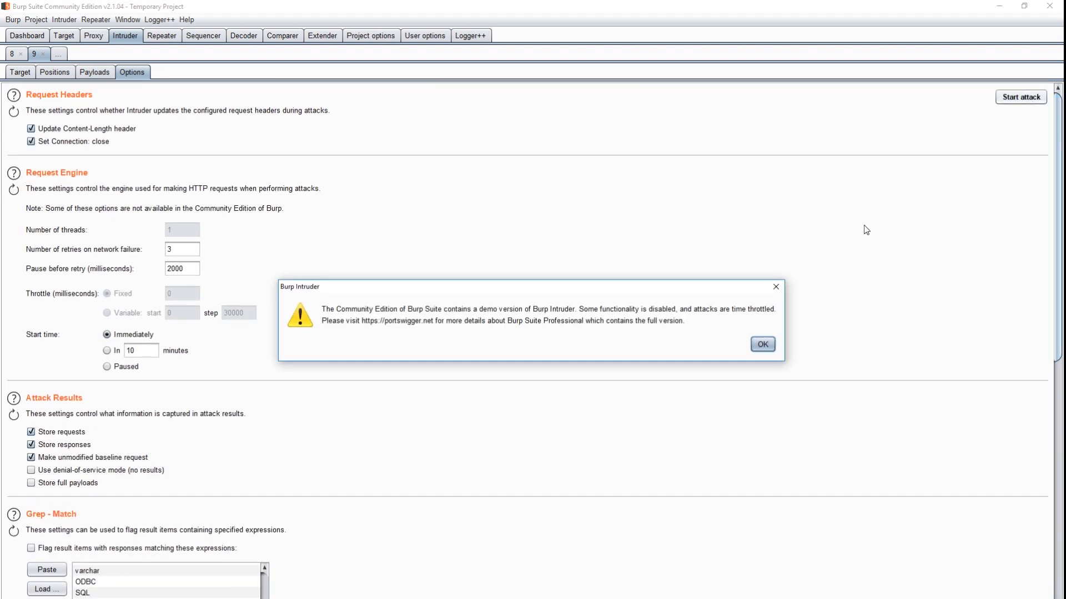
{"action": "left_click", "coordinate": [762, 344]}
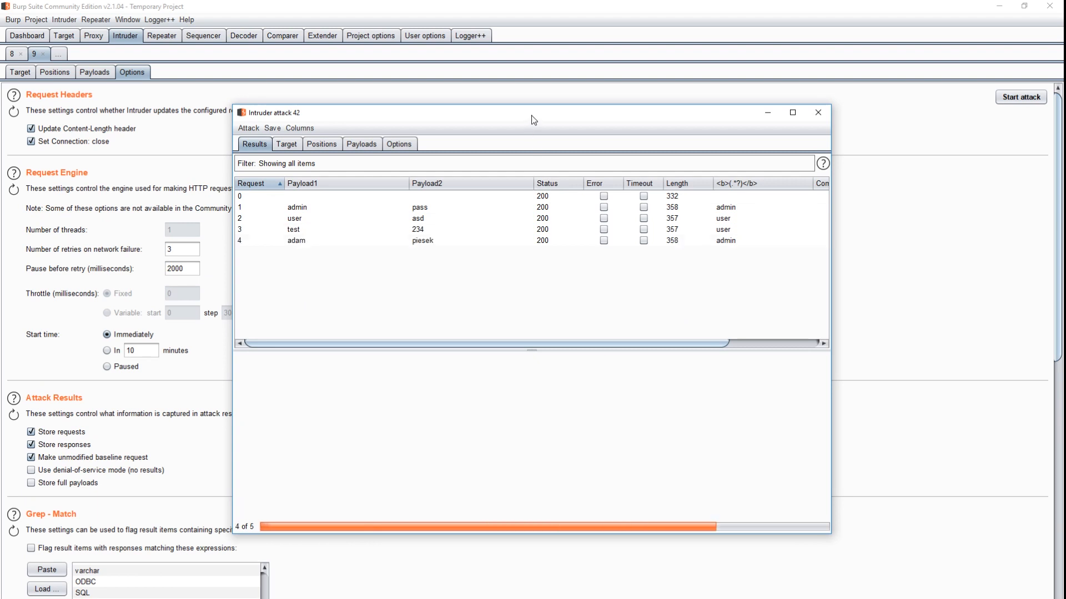
{"action": "left_click", "coordinate": [791, 112]}
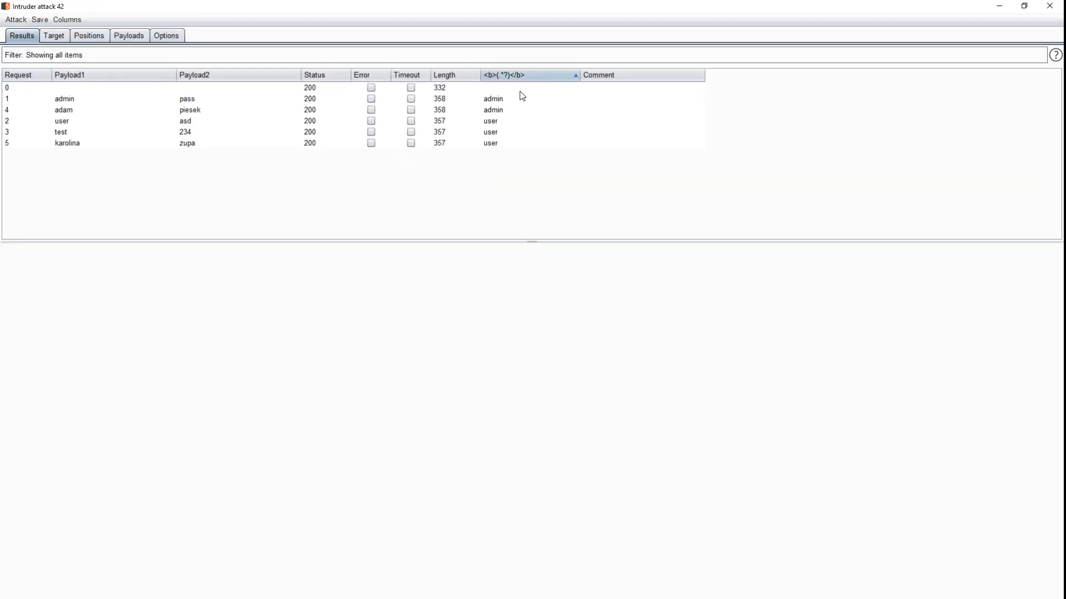
{"action": "left_click", "coordinate": [65, 99]}
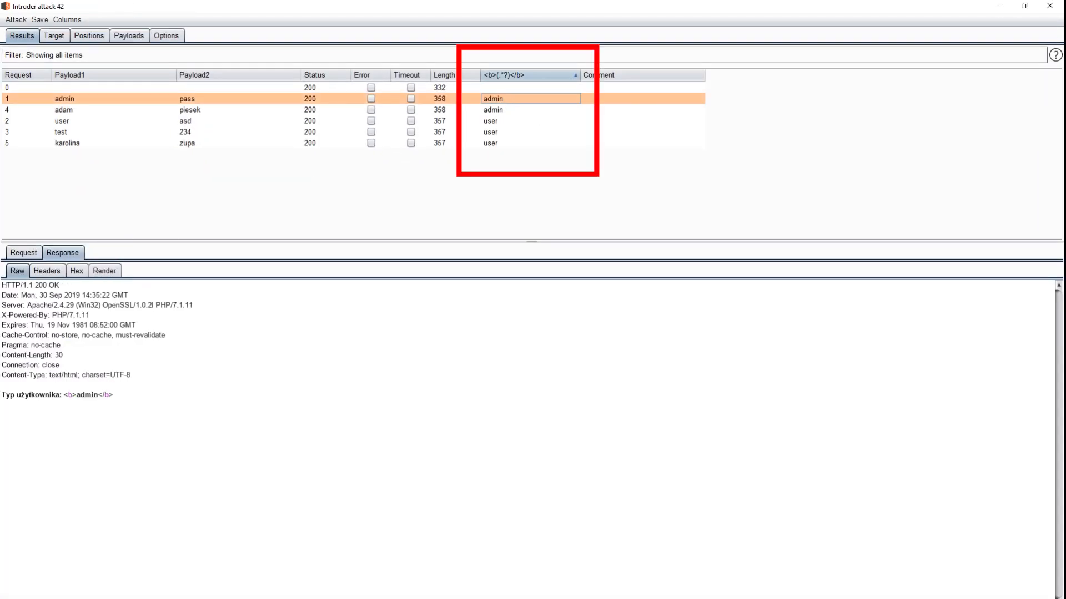
{"action": "left_click", "coordinate": [63, 110]}
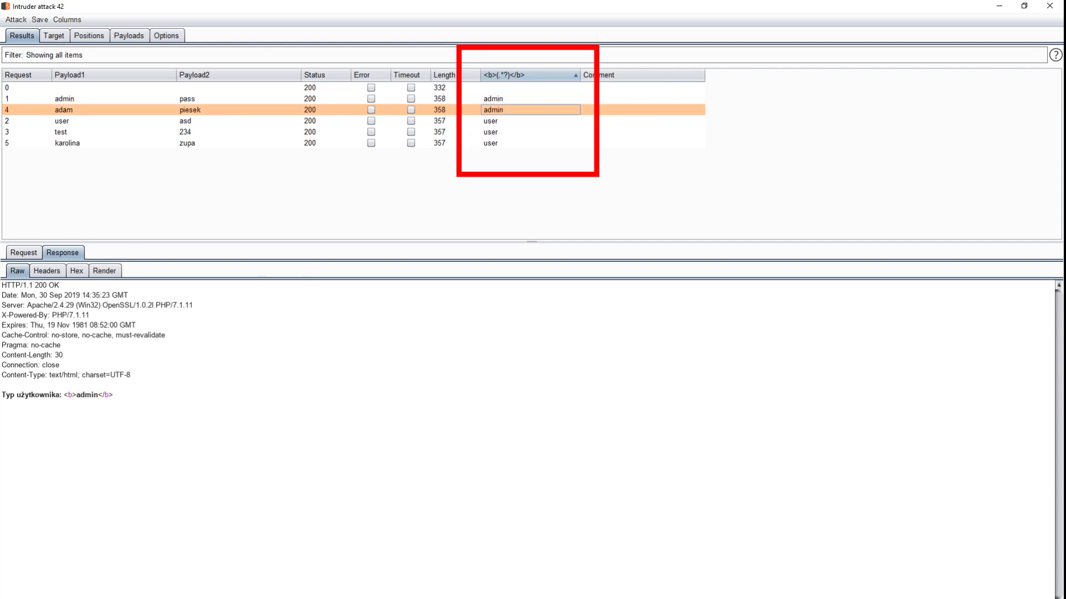